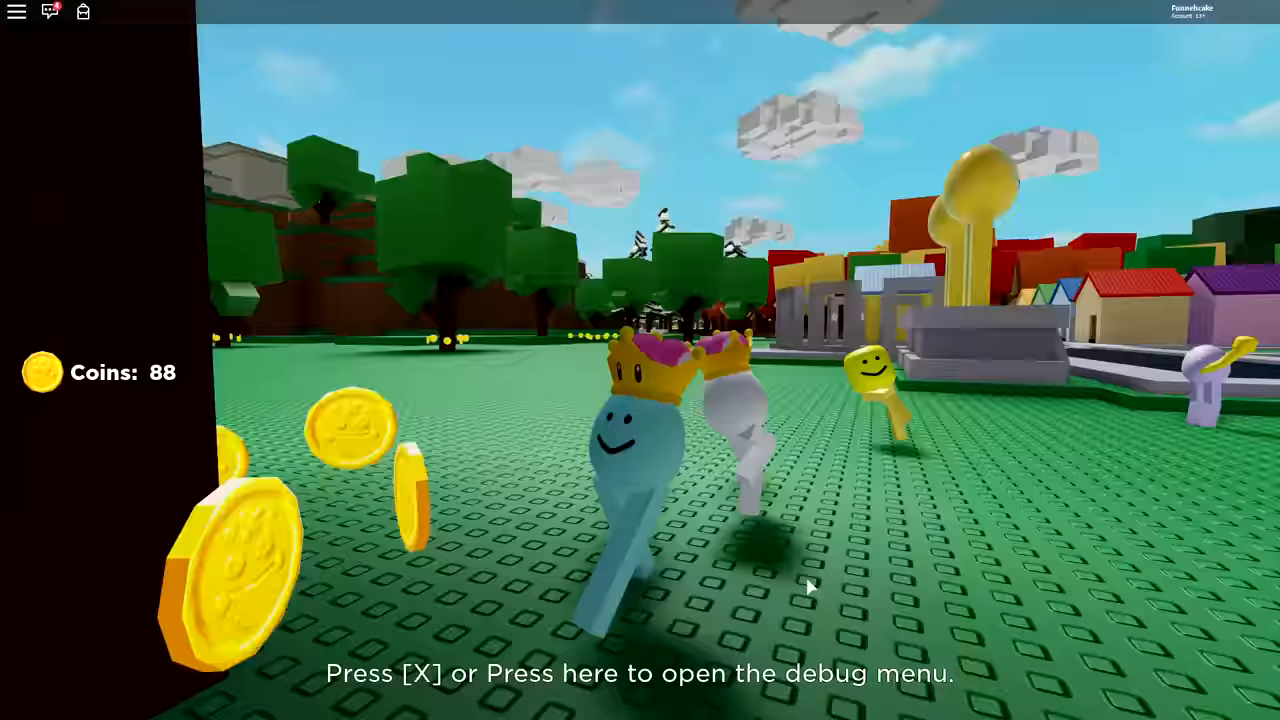
mouse_move(810, 588)
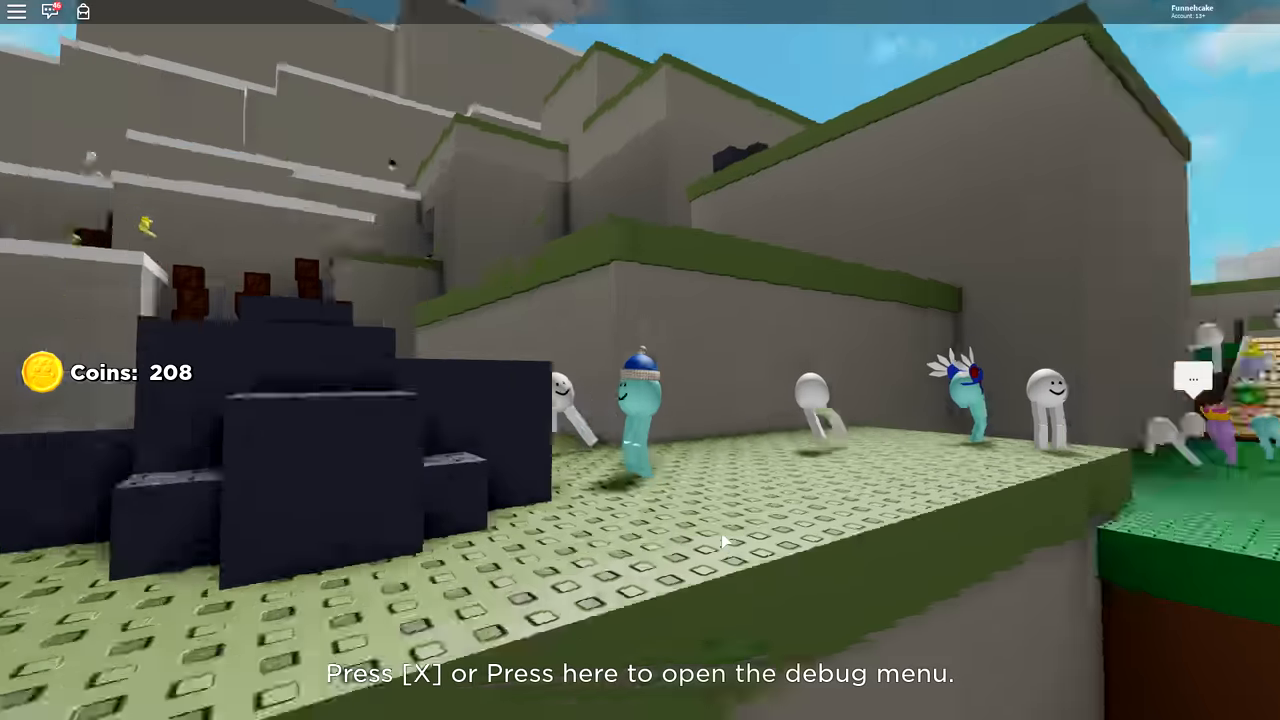
mouse_move(725, 540)
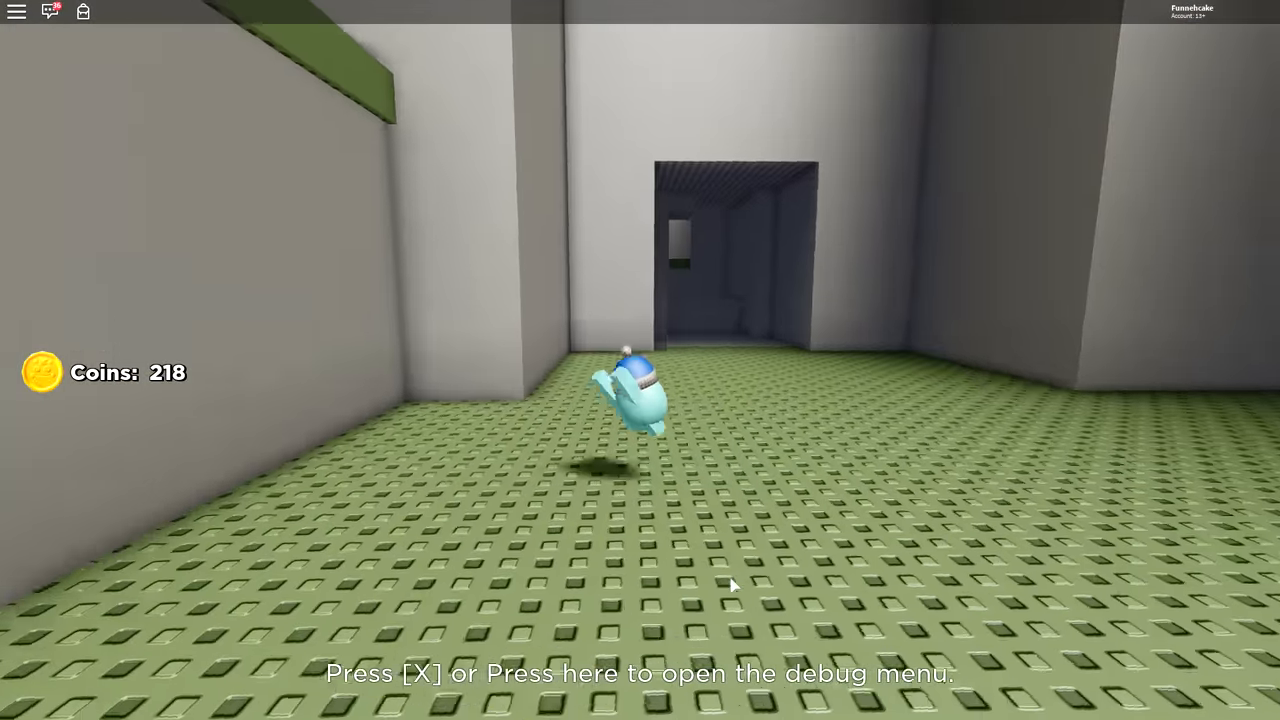
- Walk the egg character forward across the green floor toward the dark doorway
key(w)
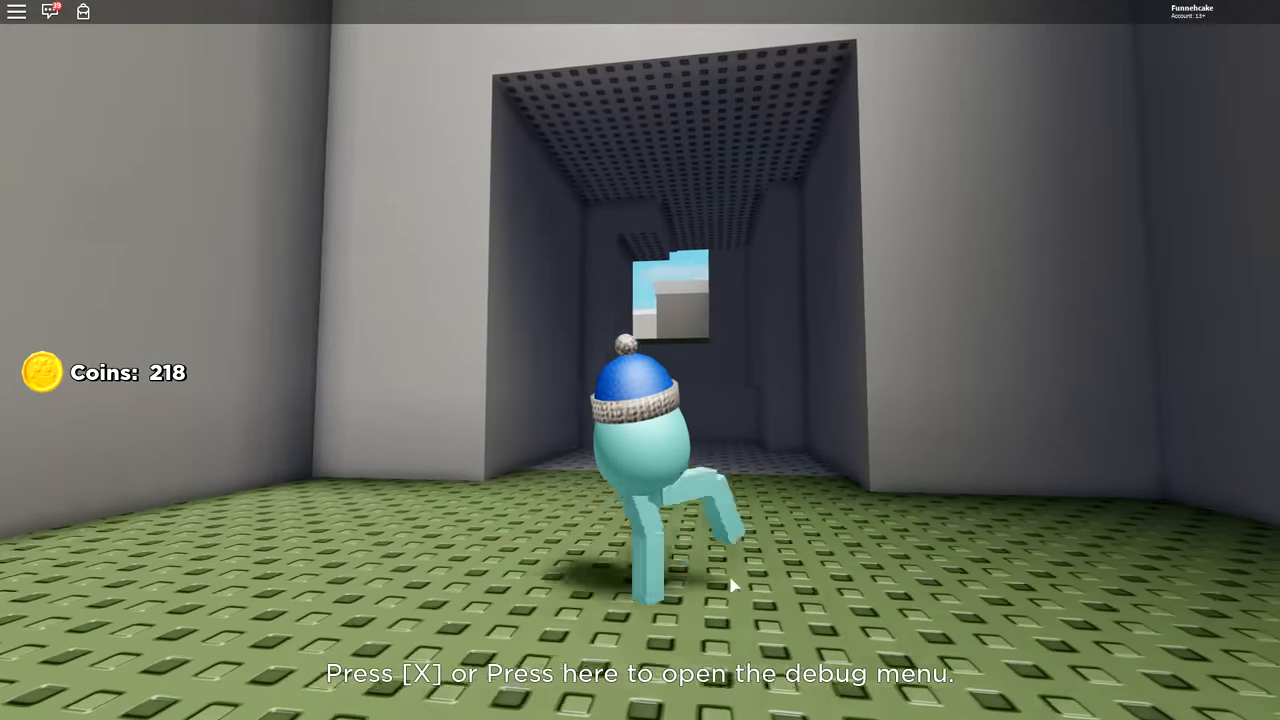
key(w)
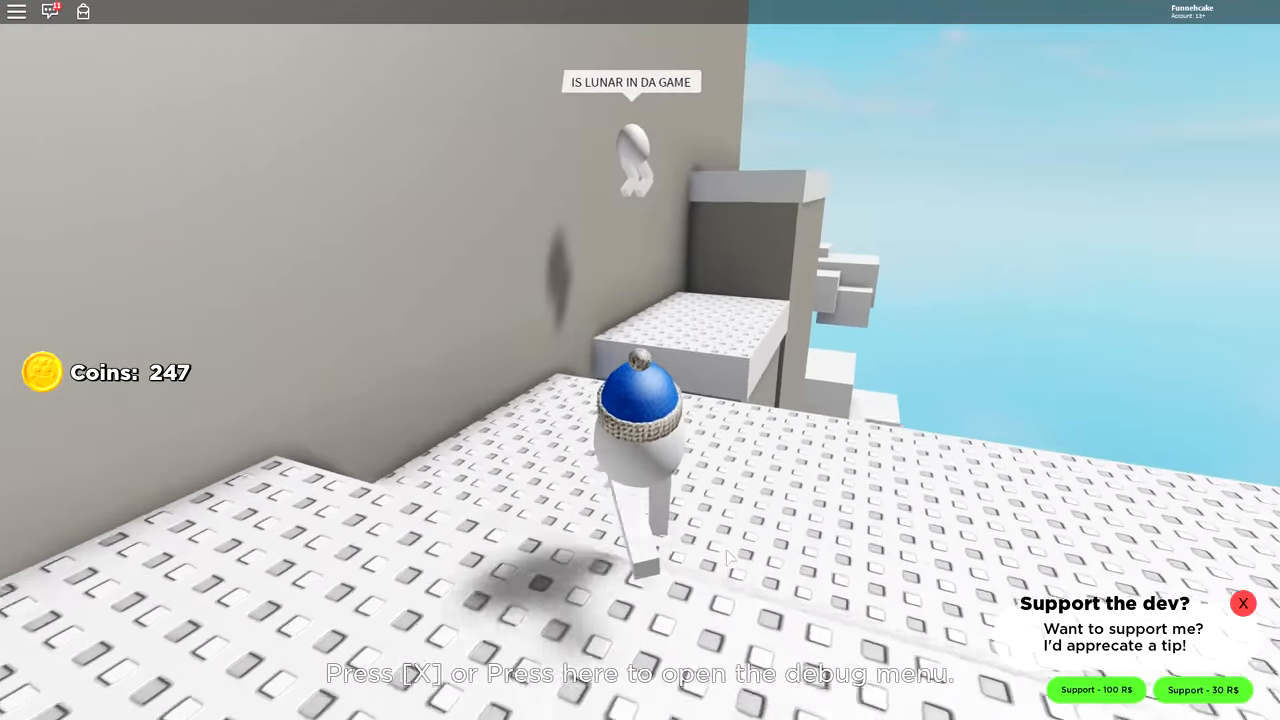
mouse_move(728, 557)
text(mi)
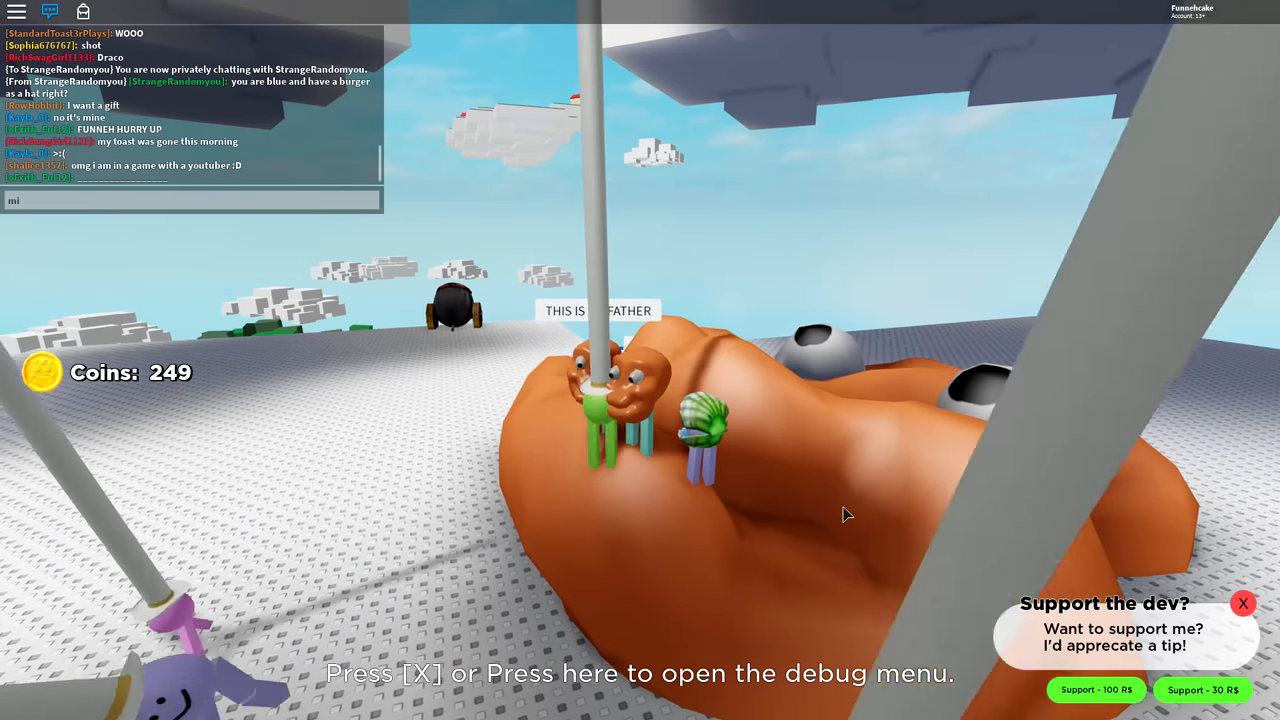
- Press Enter in the chat bar beside the giant orange figure
key(Return)
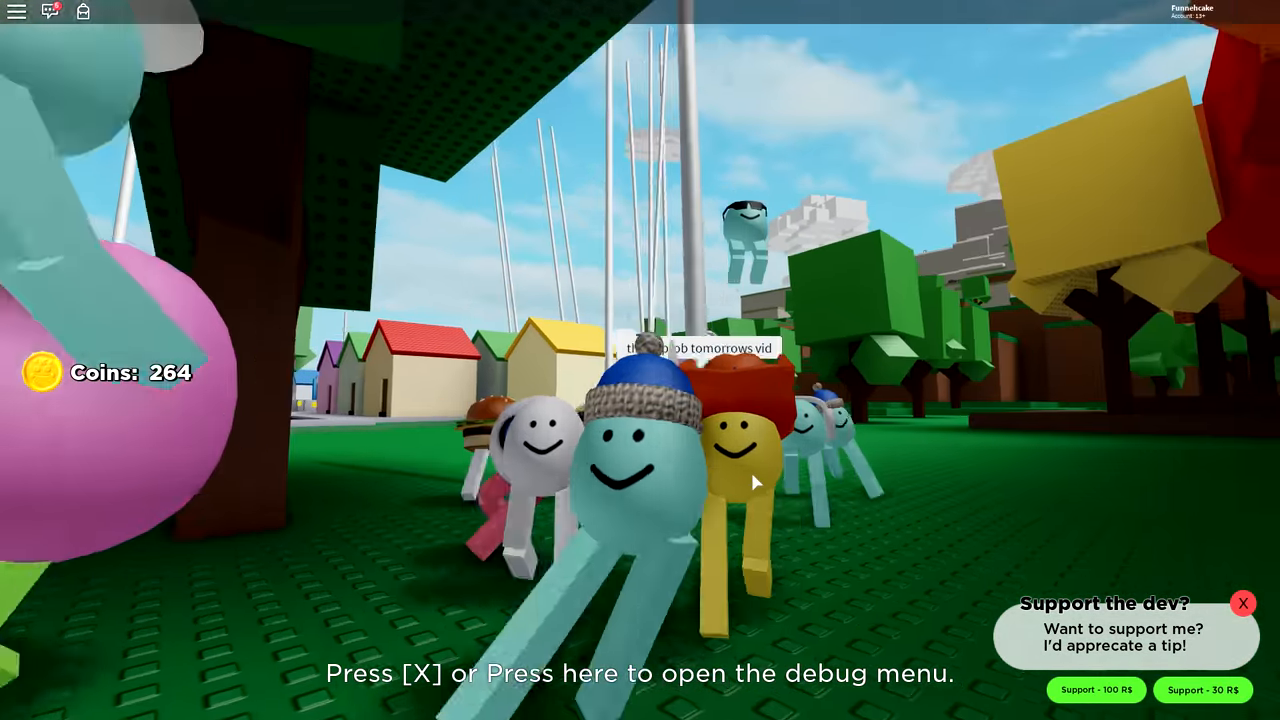
mouse_move(755, 483)
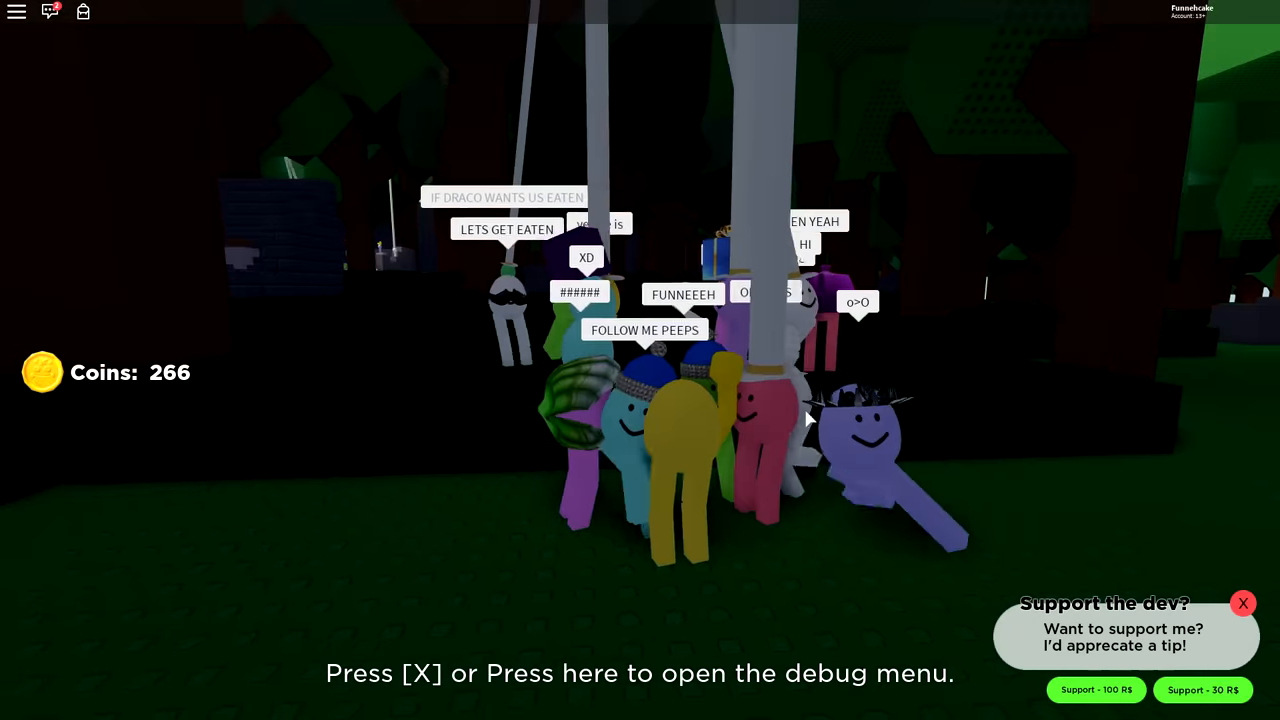
mouse_move(785, 515)
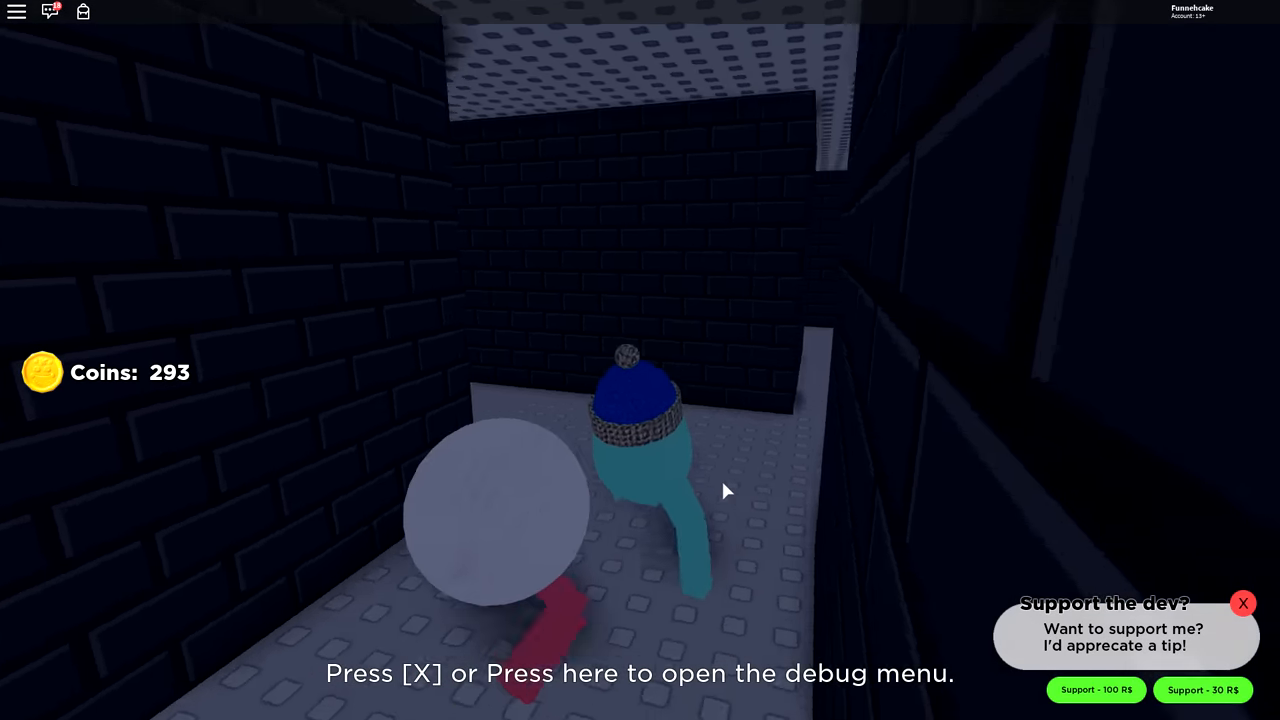
- Walk forward through the brick corridor toward the crowd of egg players
key(w)
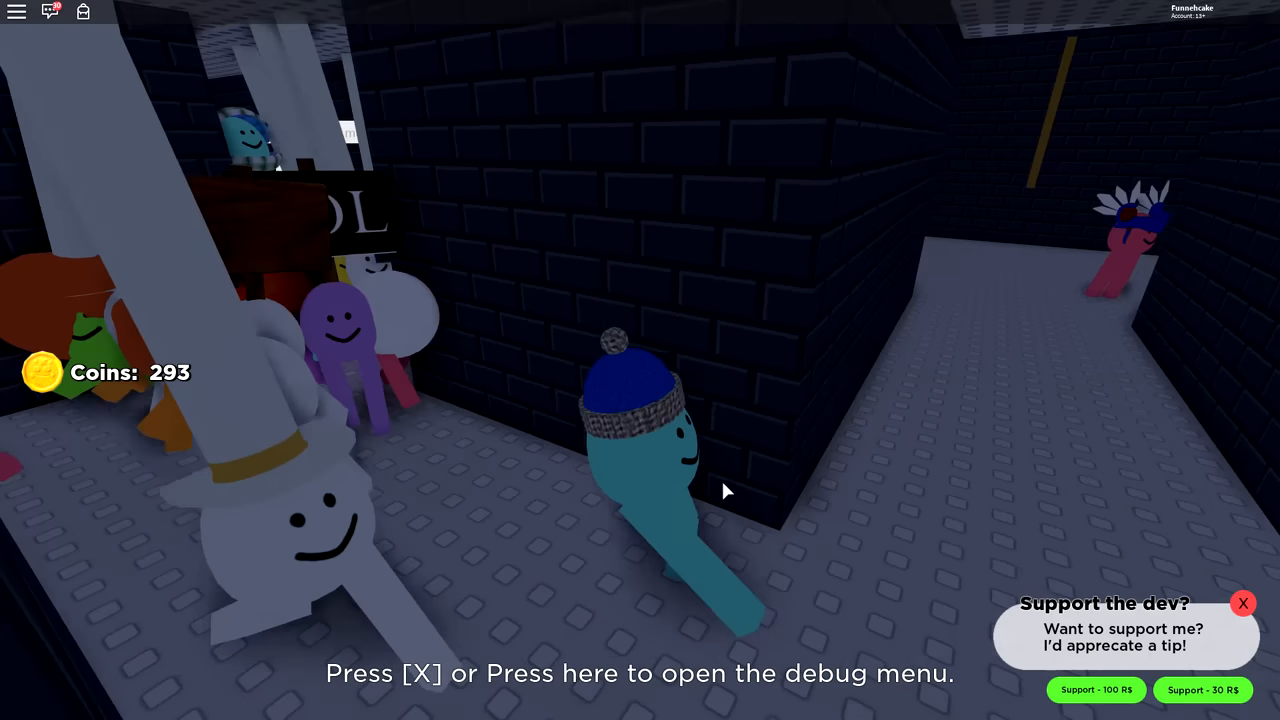
mouse_move(727, 490)
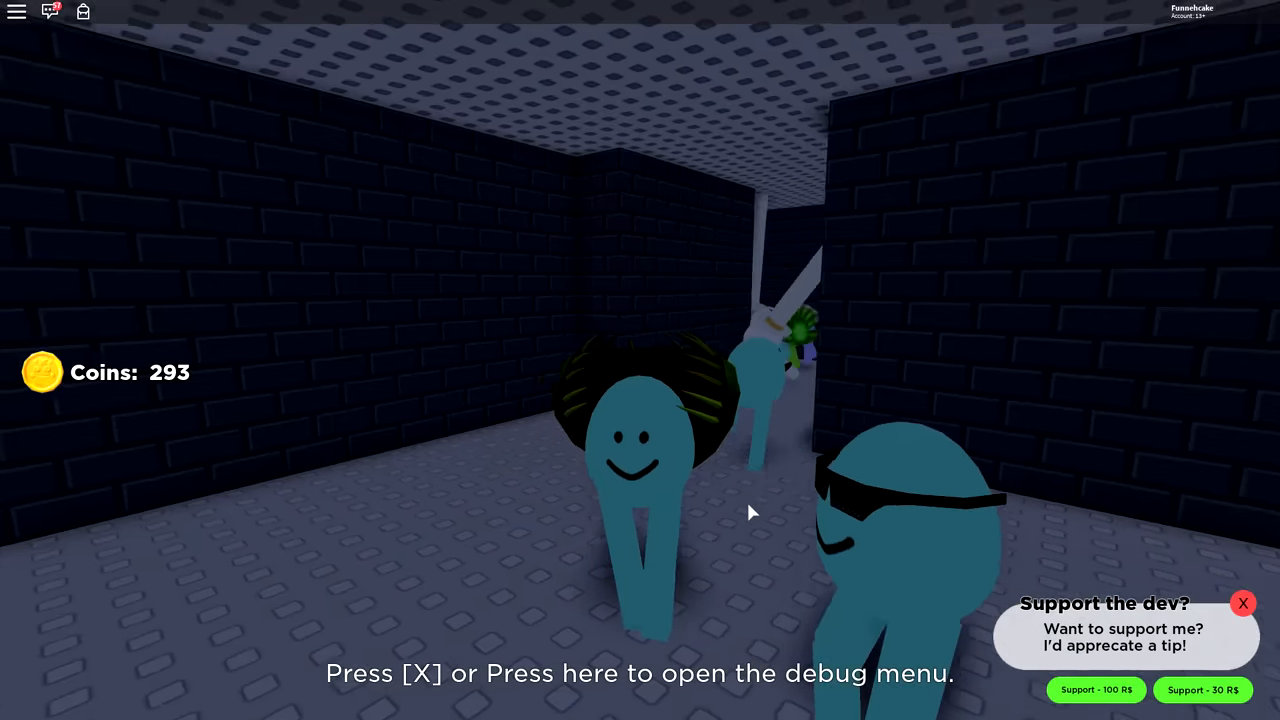
mouse_move(815, 510)
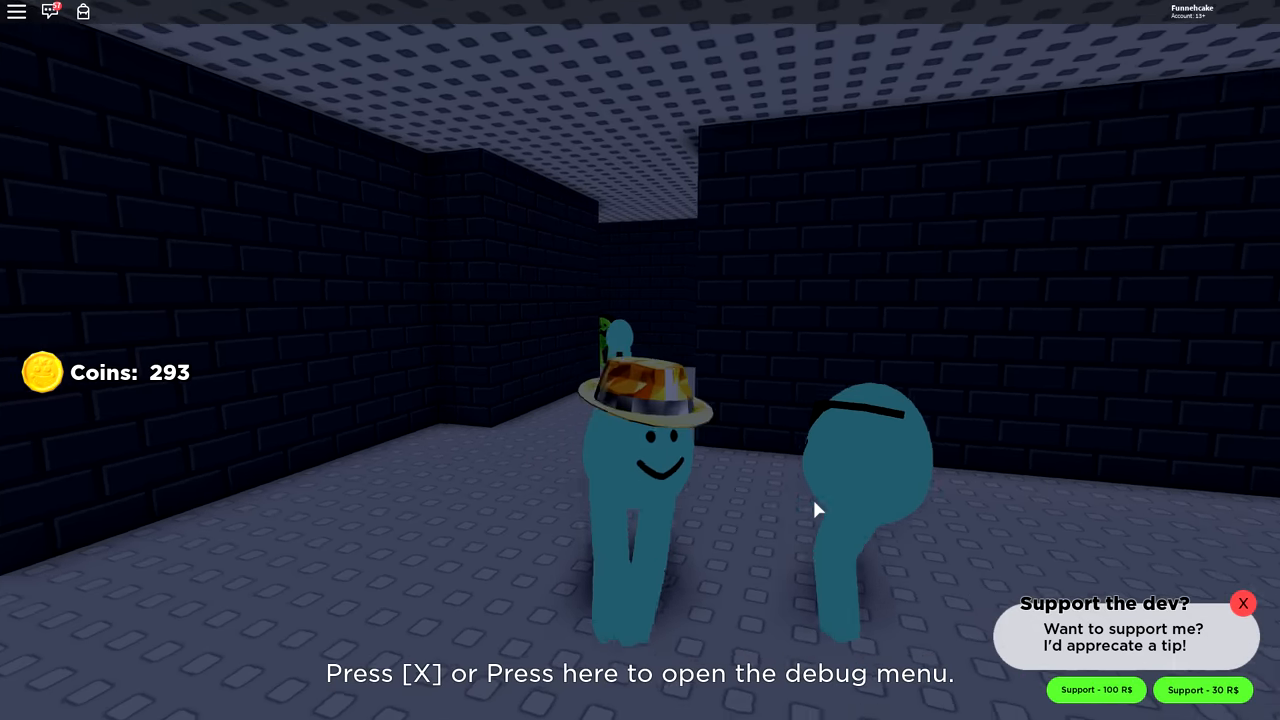